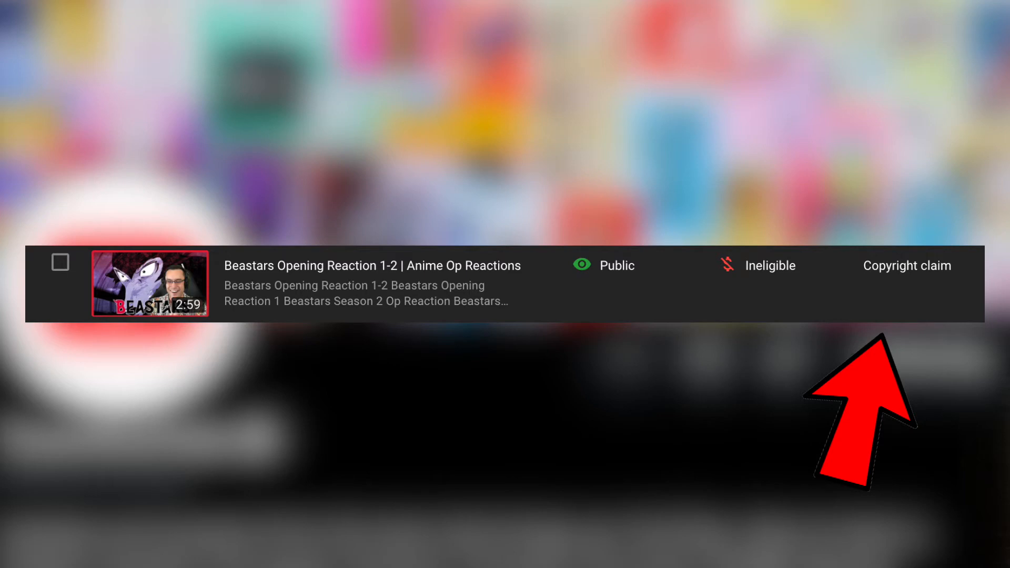
- Reveal the Trim out segment and Dispute actions for the first TA One Piece 0502 claim
left_click(906, 266)
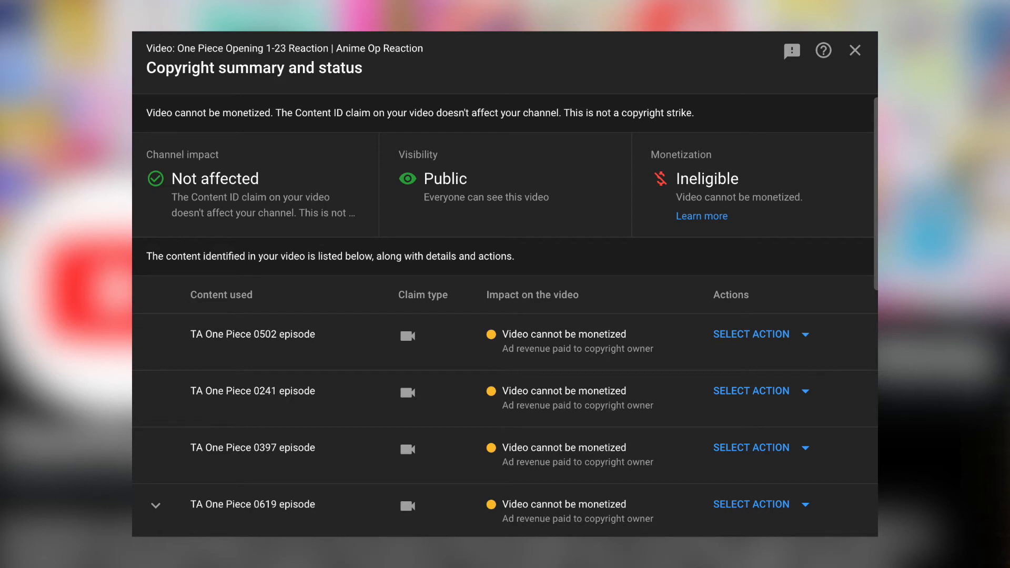
left_click(750, 334)
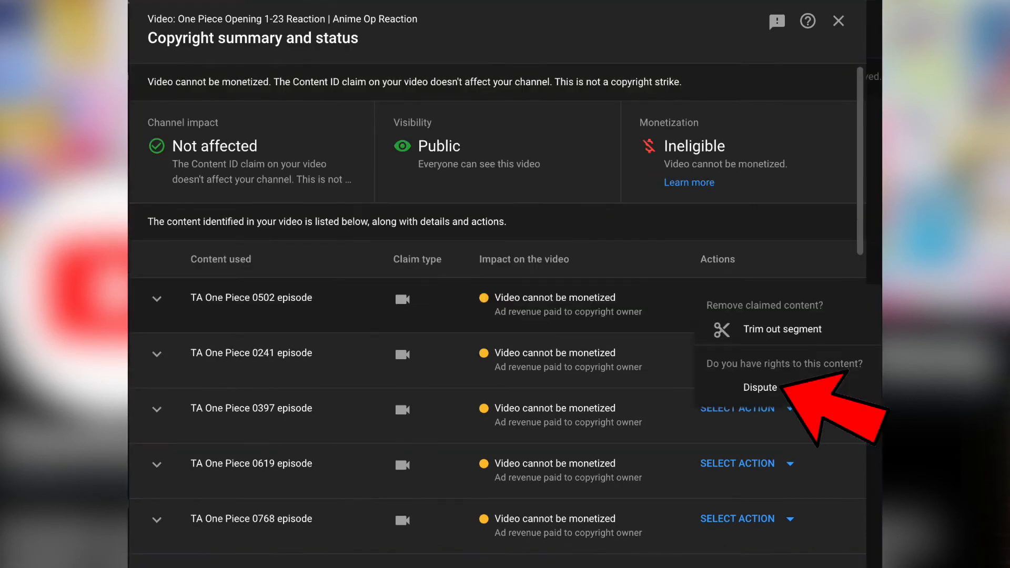